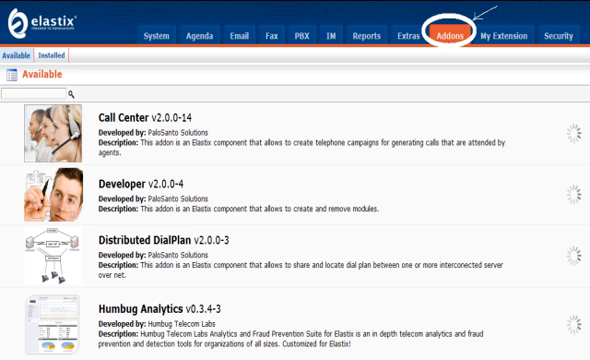
Navigate from the add-ons list toward the PBX Visual Dialplan Designer page.
left_click(300, 36)
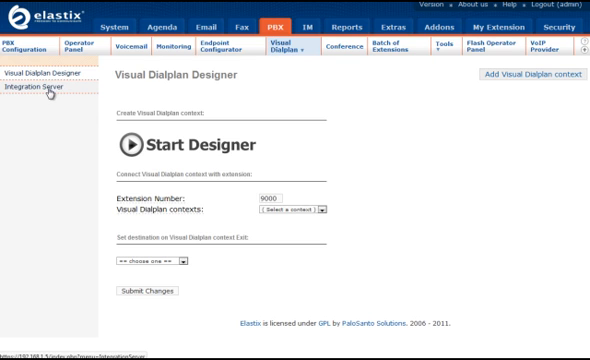
mouse_move(140, 102)
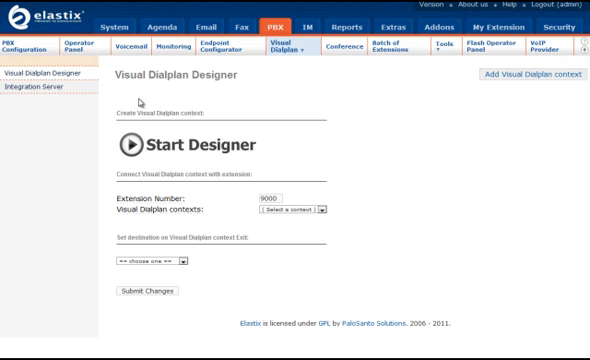
mouse_move(152, 132)
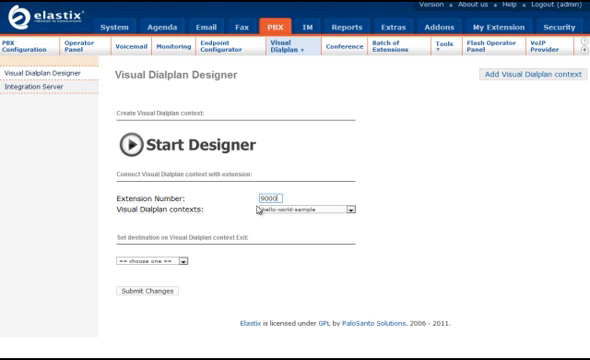
mouse_move(184, 248)
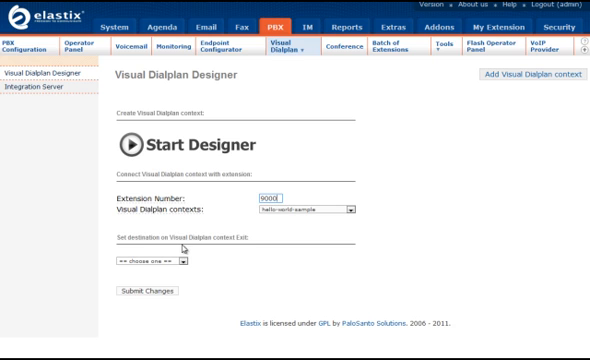
mouse_move(220, 254)
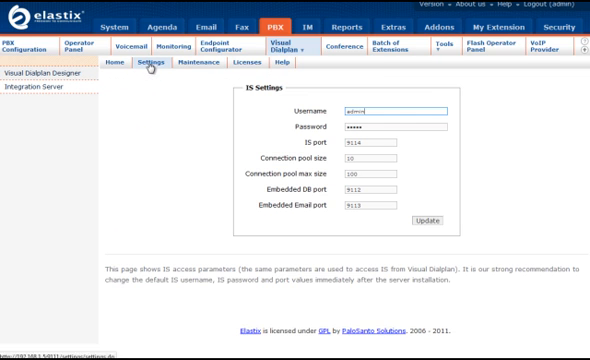
mouse_move(278, 166)
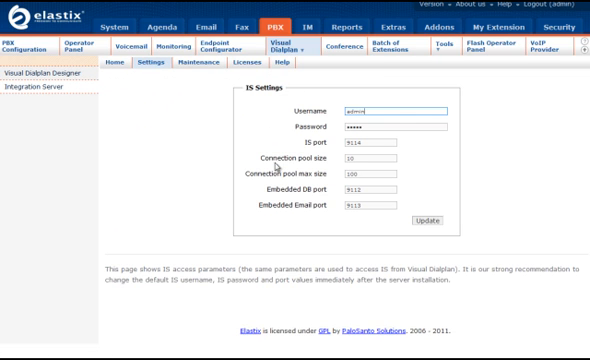
mouse_move(280, 162)
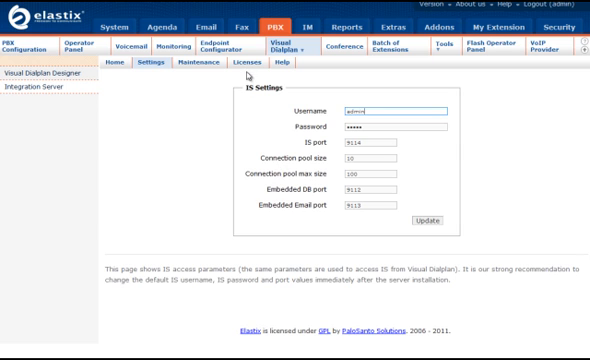
View the Licensed Modules page, then return to the Integration Server Home overview.
left_click(234, 62)
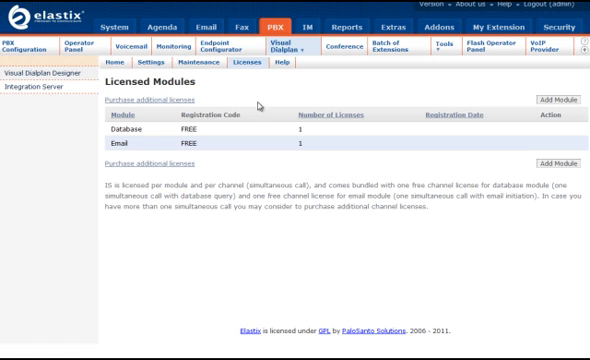
left_click(280, 64)
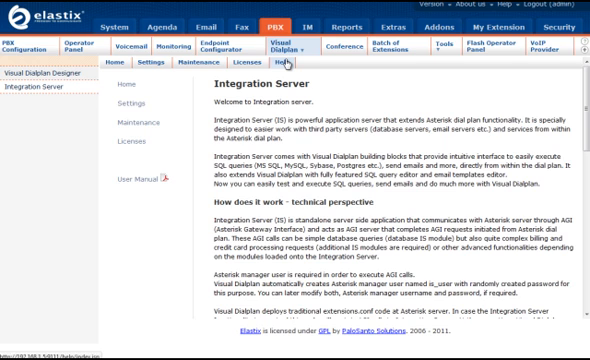
Enable the embedded email server from Maintenance and launch the Visual Dialplan Designer.
left_click(202, 62)
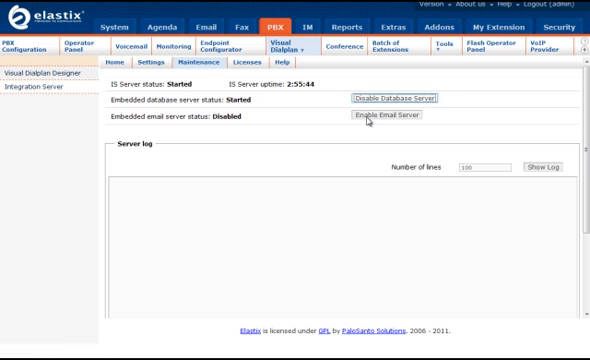
left_click(380, 114)
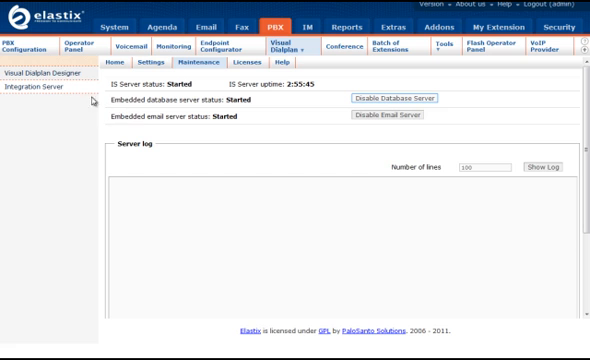
left_click(46, 72)
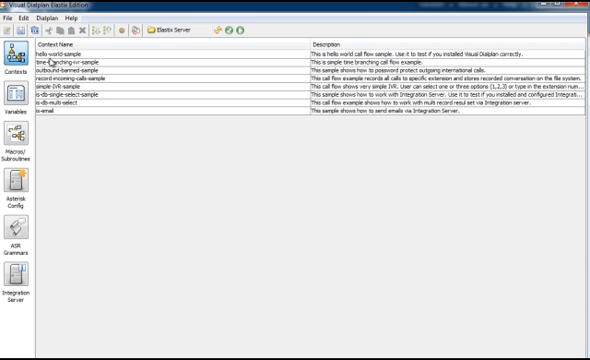
Open the 'hello world sample' context from the Contexts list to show its call flow.
right_click(50, 52)
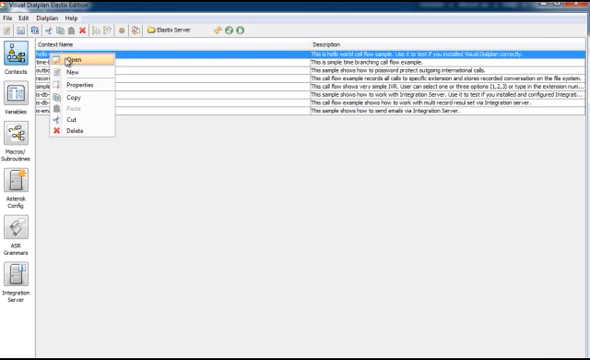
left_click(72, 60)
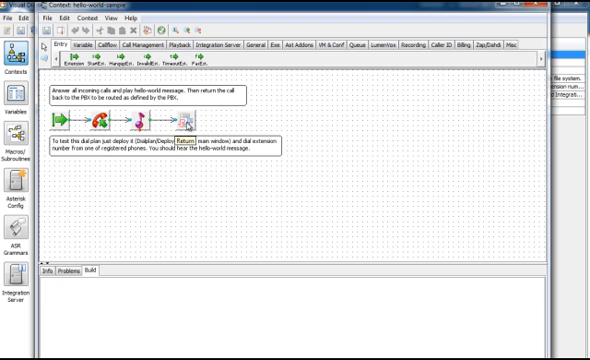
mouse_move(188, 124)
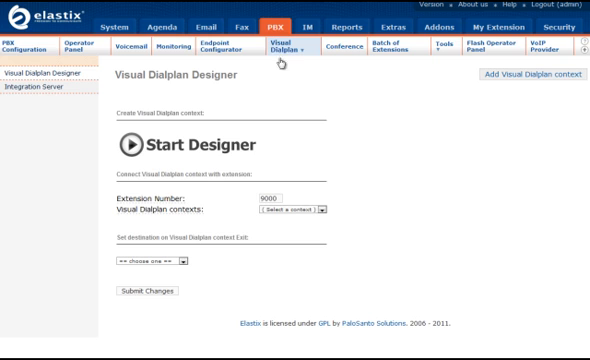
mouse_move(156, 248)
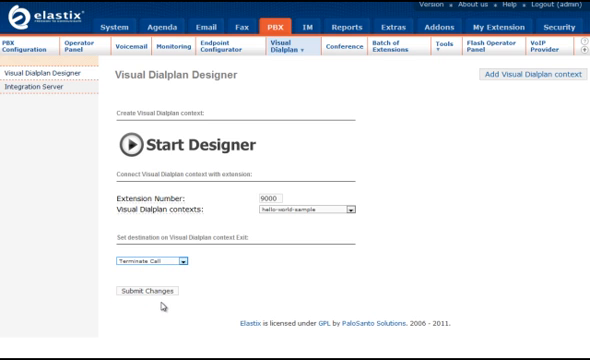
Submit extension 9000 with context 'hello world sample' and exit action Terminate Call.
left_click(152, 292)
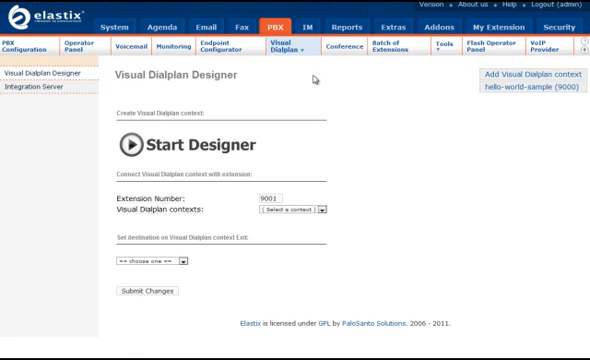
mouse_move(312, 78)
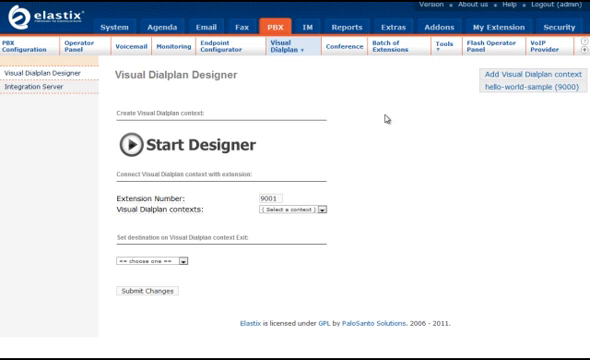
mouse_move(384, 118)
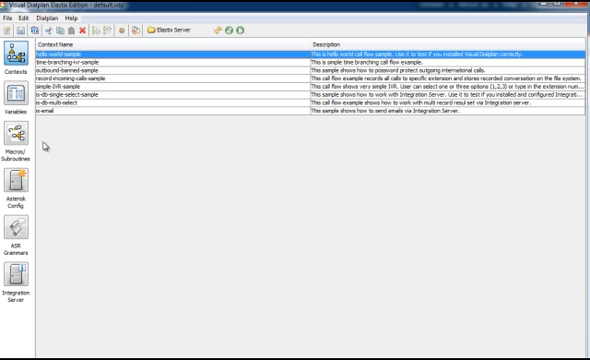
Create a new context named 'test' via New Context and confirm its properties.
left_click(12, 16)
type("test")
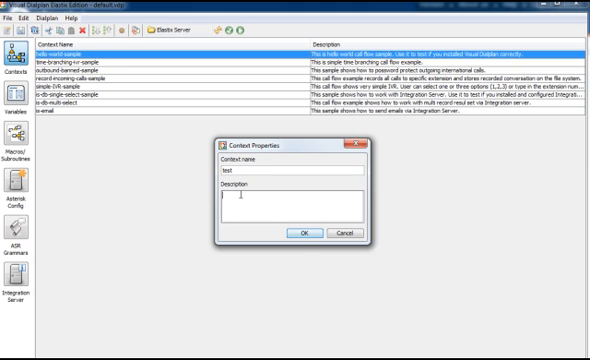
left_click(304, 232)
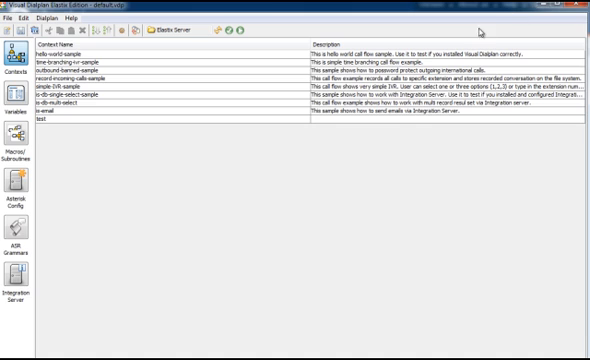
mouse_move(394, 172)
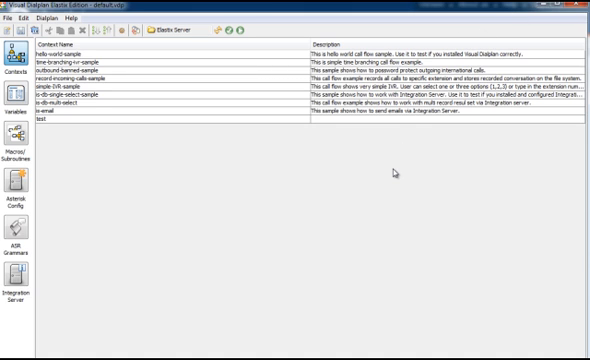
mouse_move(252, 192)
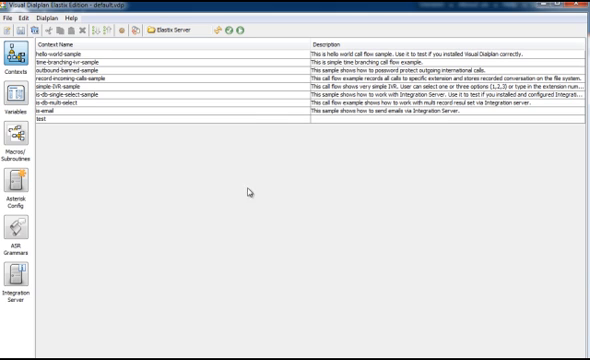
mouse_move(30, 122)
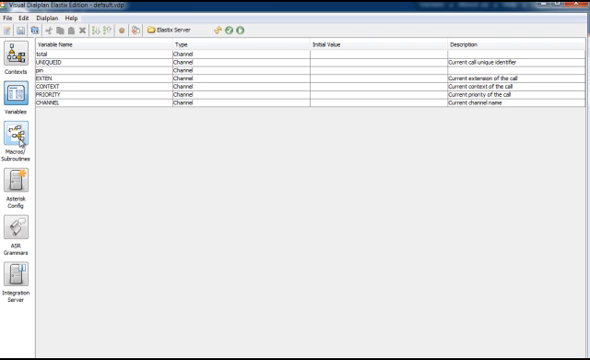
View Phones, then expand Embedded IS > Embedded Resources > Embedded Database and select Queries.
left_click(12, 144)
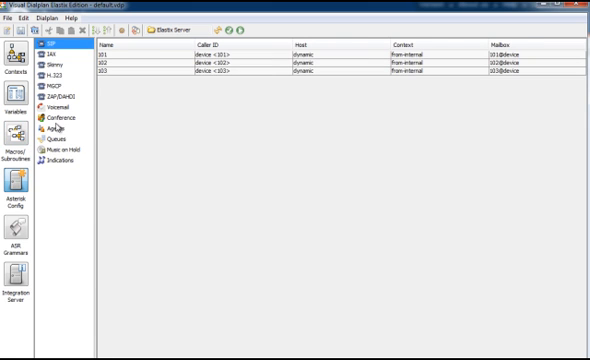
left_click(56, 142)
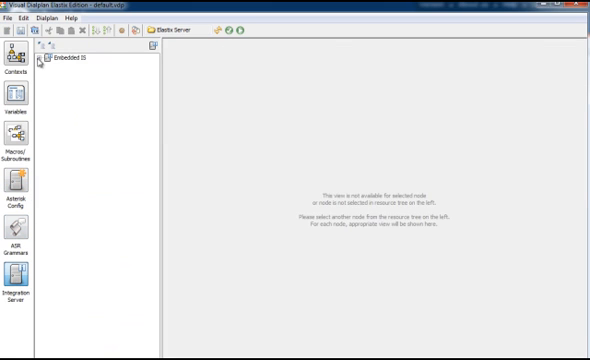
left_click(40, 56)
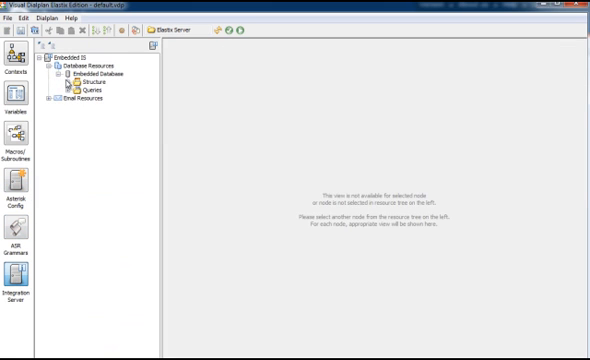
left_click(88, 88)
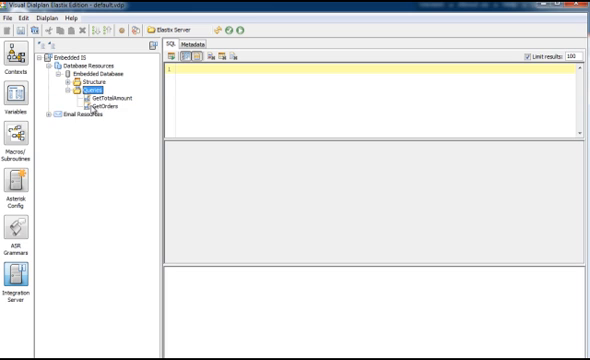